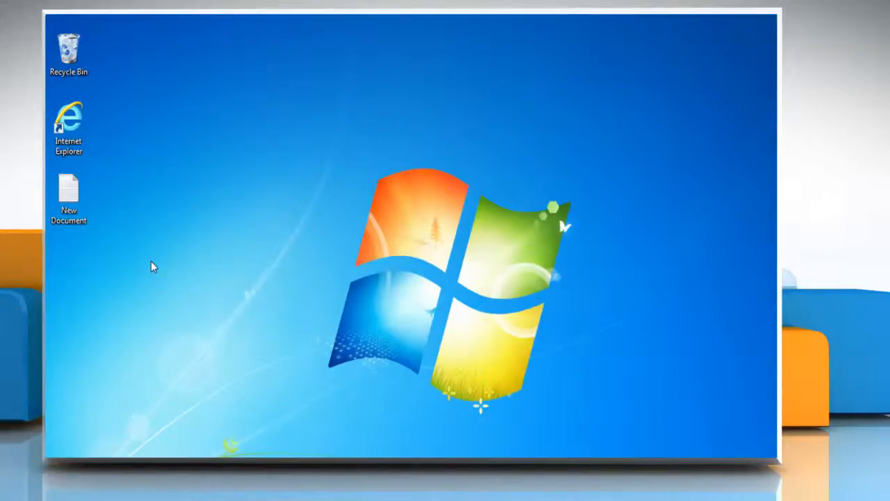
Show the context menu for the New Document file on the desktop
right_click(68, 193)
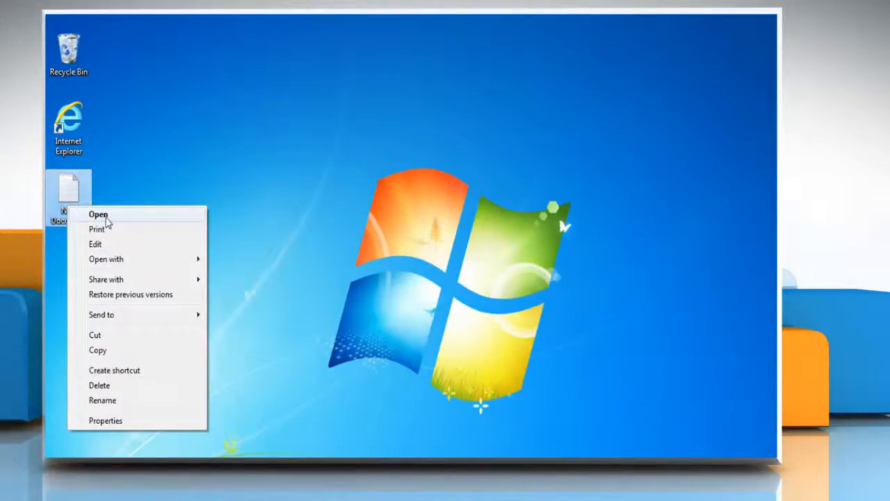
Open New Document in Notepad and bring up the File menu for Page Setup
left_click(98, 215)
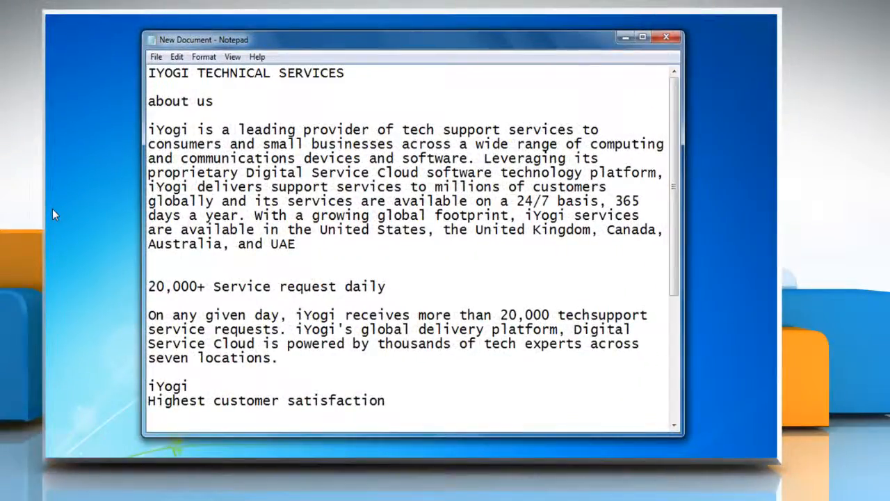
mouse_move(250, 104)
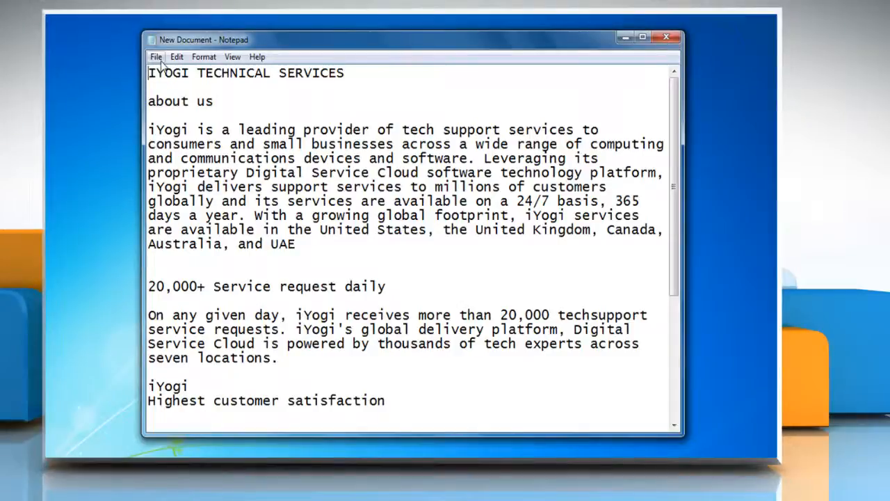
left_click(156, 57)
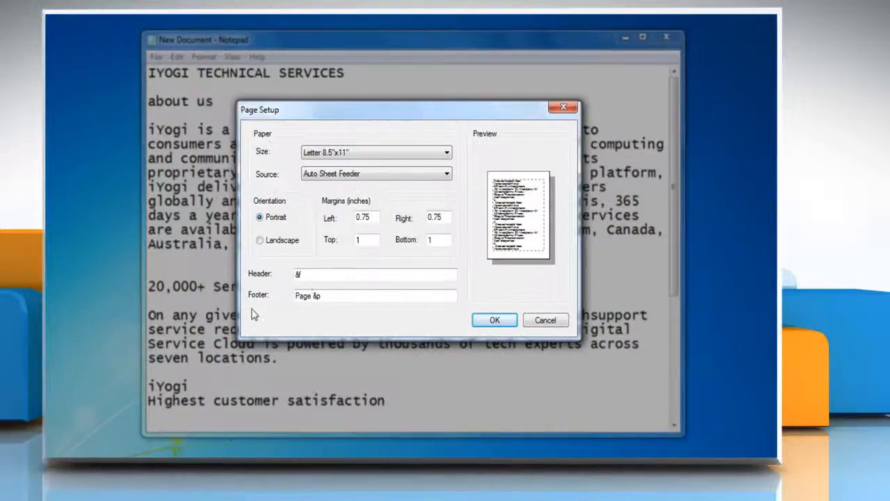
Set header '&l iYogi Technical Services &d' and footer '&c Page', then open the Print dialog
left_click(376, 274)
type("l iYogi Technical Services")
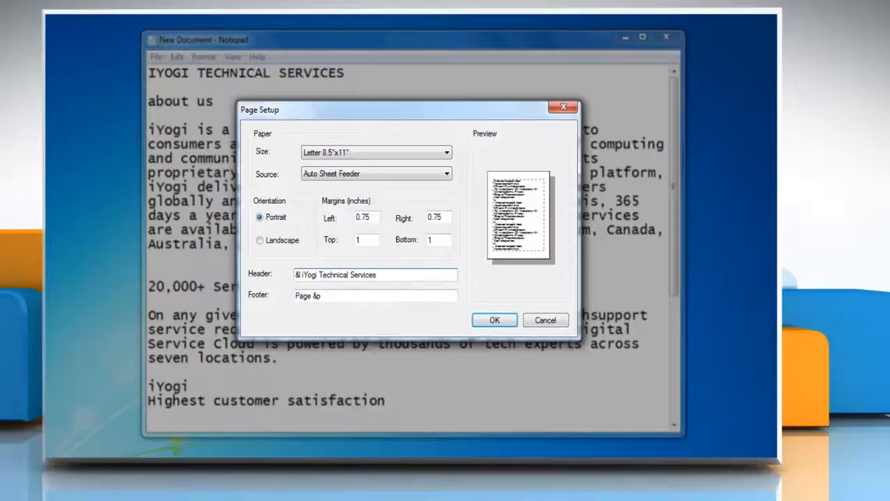
type("&d")
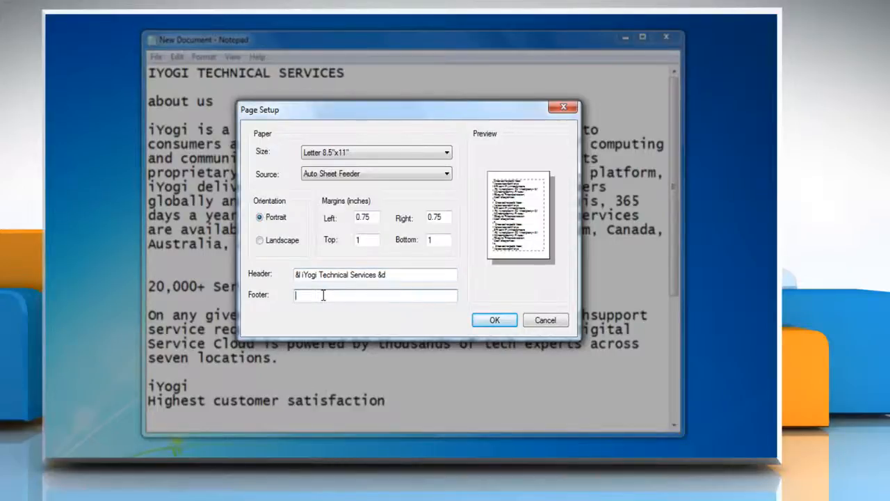
type("&c Page")
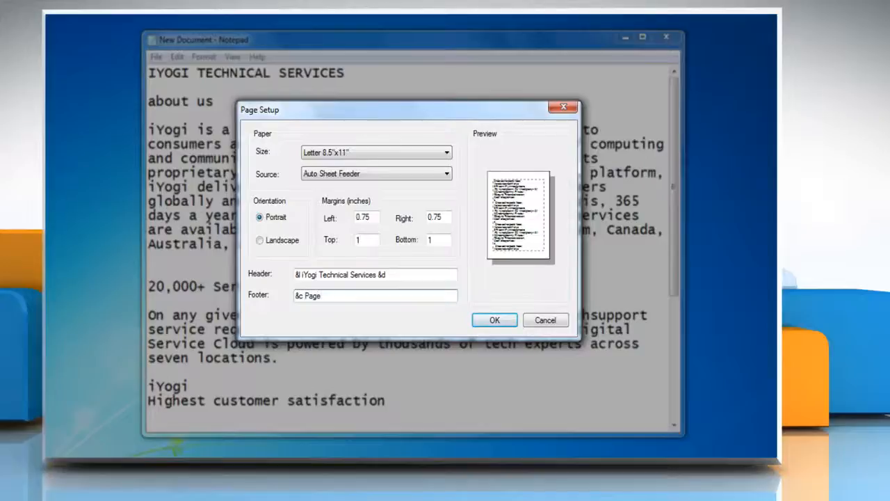
type("&p Filename")
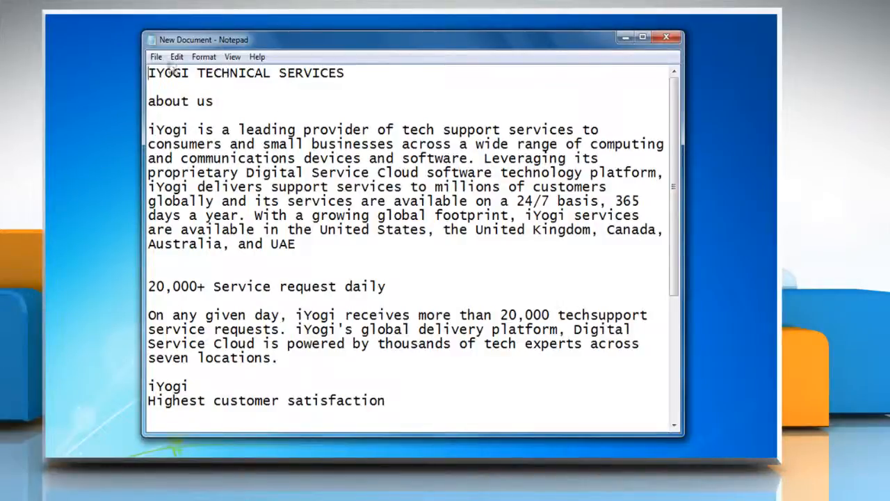
left_click(156, 56)
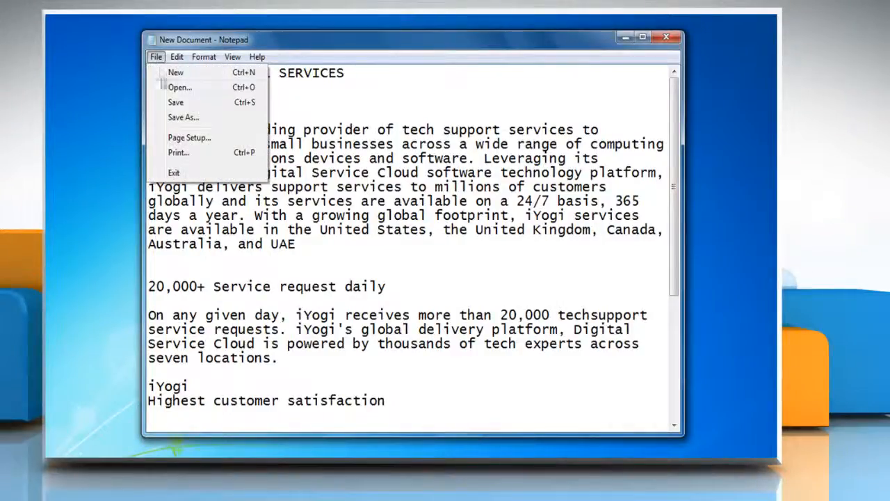
left_click(178, 153)
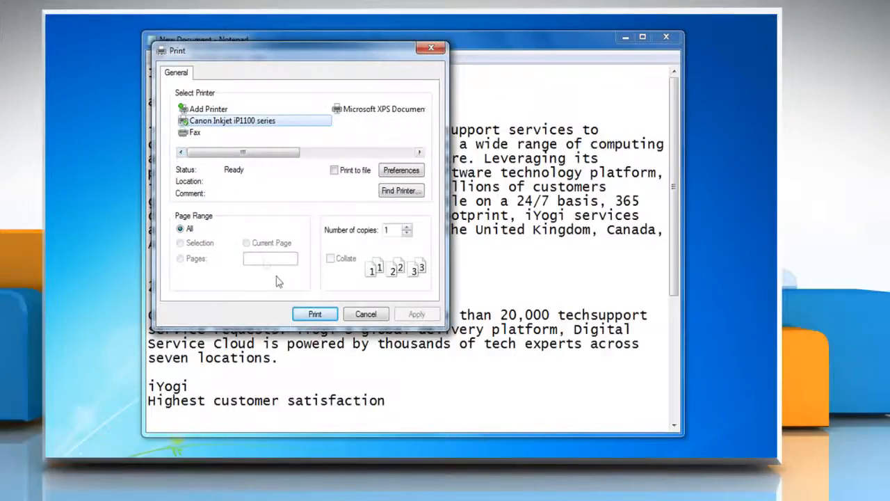